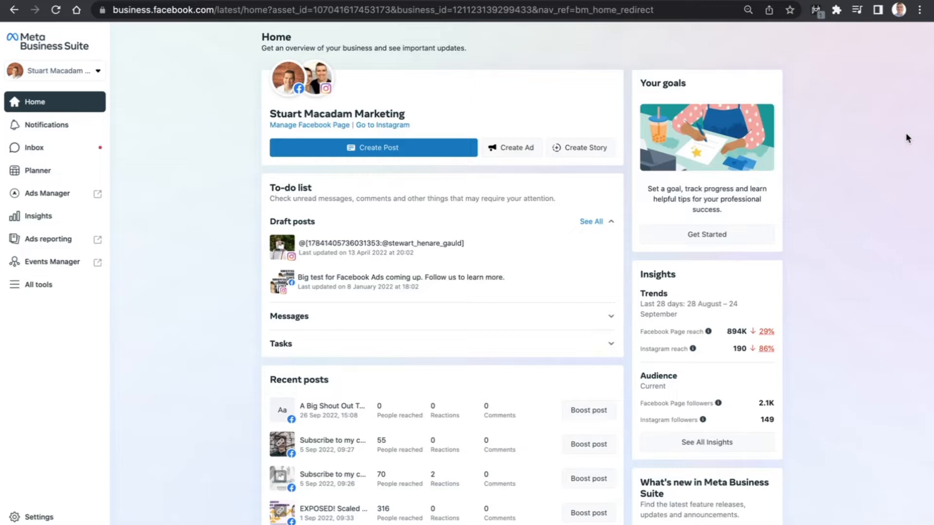
{"action": "mouse_move", "coordinate": [402, 91]}
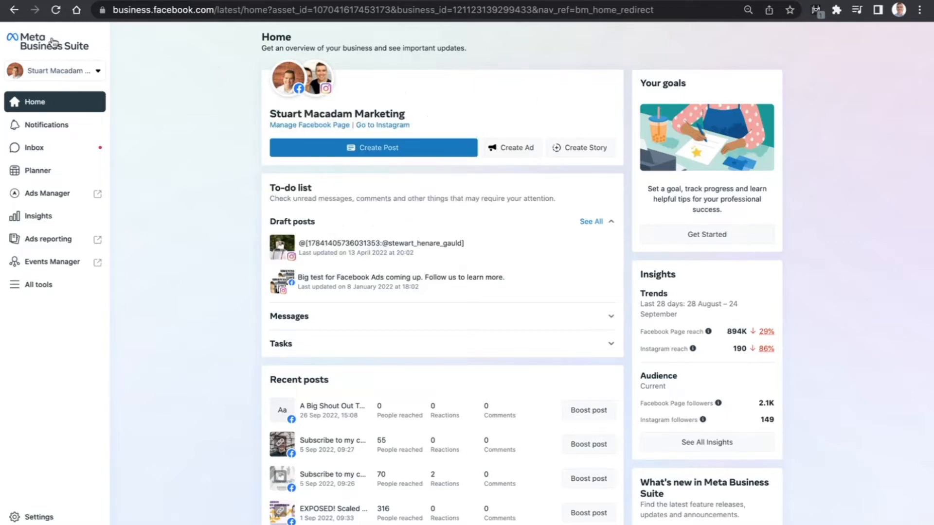
Step: Log out of the Meta Business Suite account from the sidebar account menu
{"action": "left_click", "coordinate": [100, 71]}
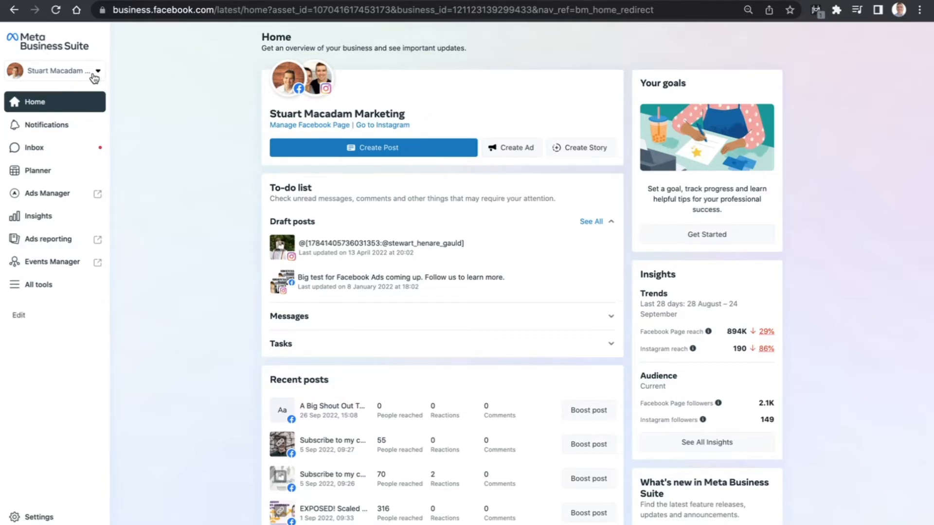
{"action": "left_click", "coordinate": [53, 71]}
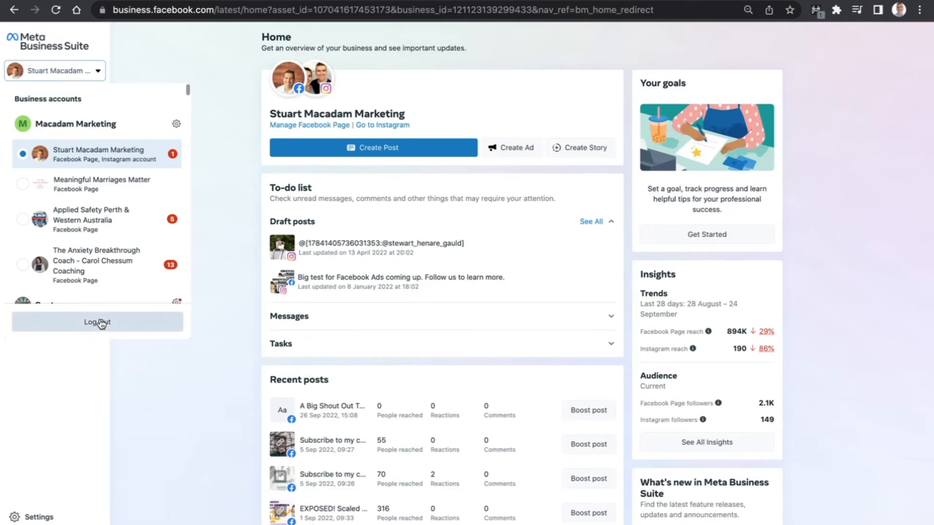
{"action": "left_click", "coordinate": [96, 322]}
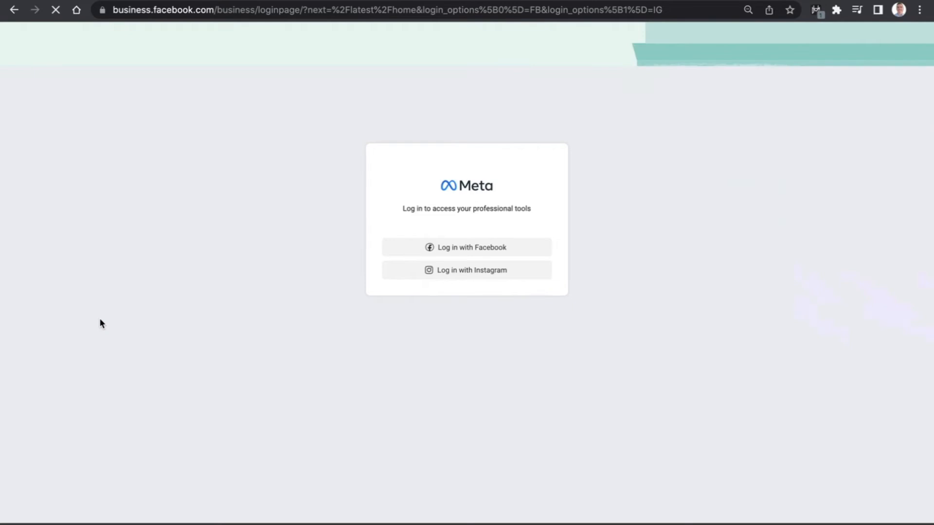